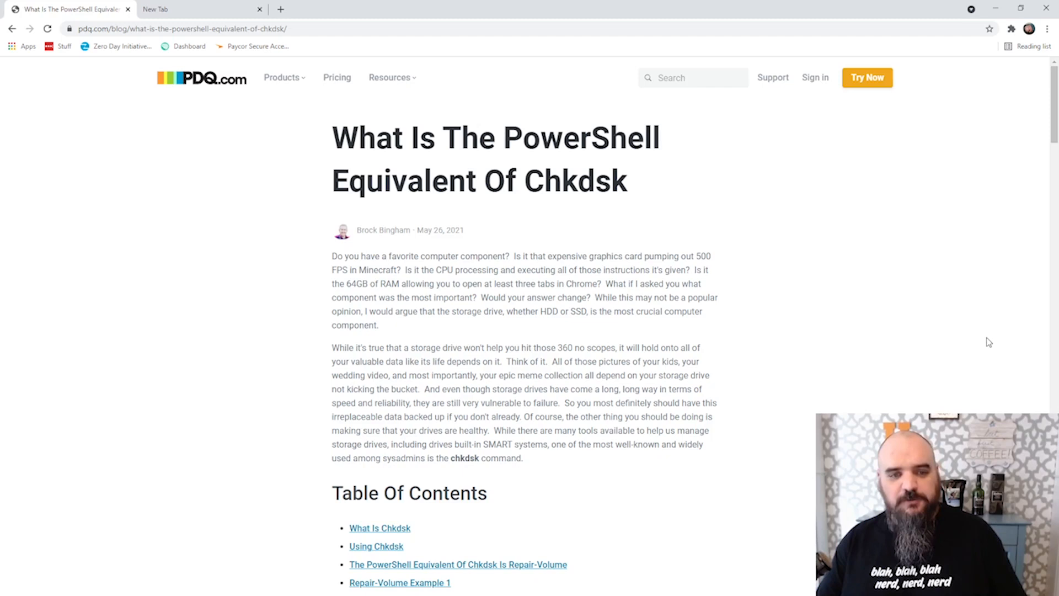
mouse_move(588, 274)
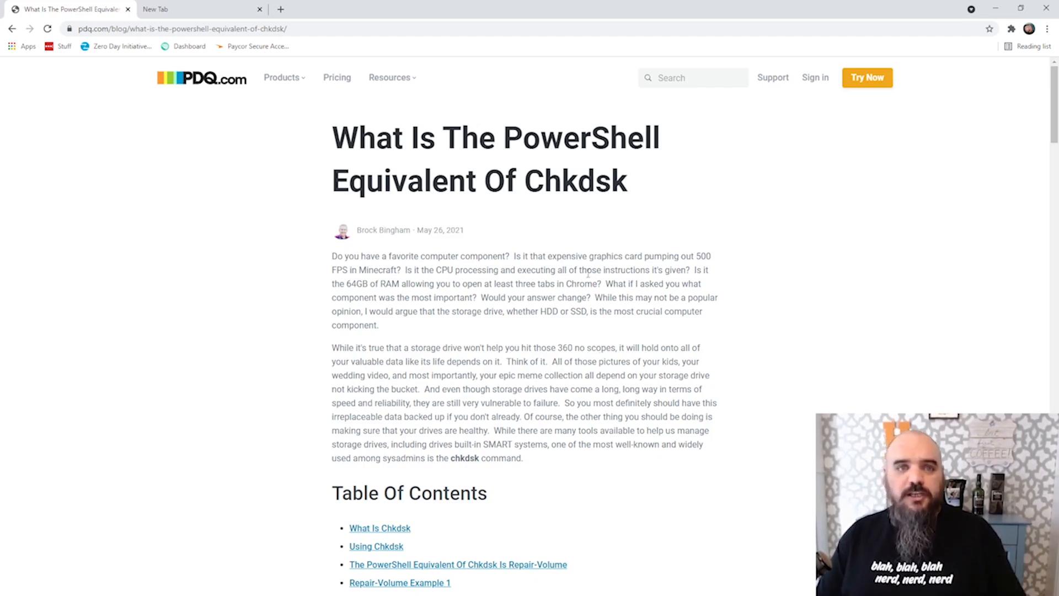
Scroll the PDQ chkdsk article to the What Is Chkdsk and Using Chkdsk sections.
scroll("down", 3)
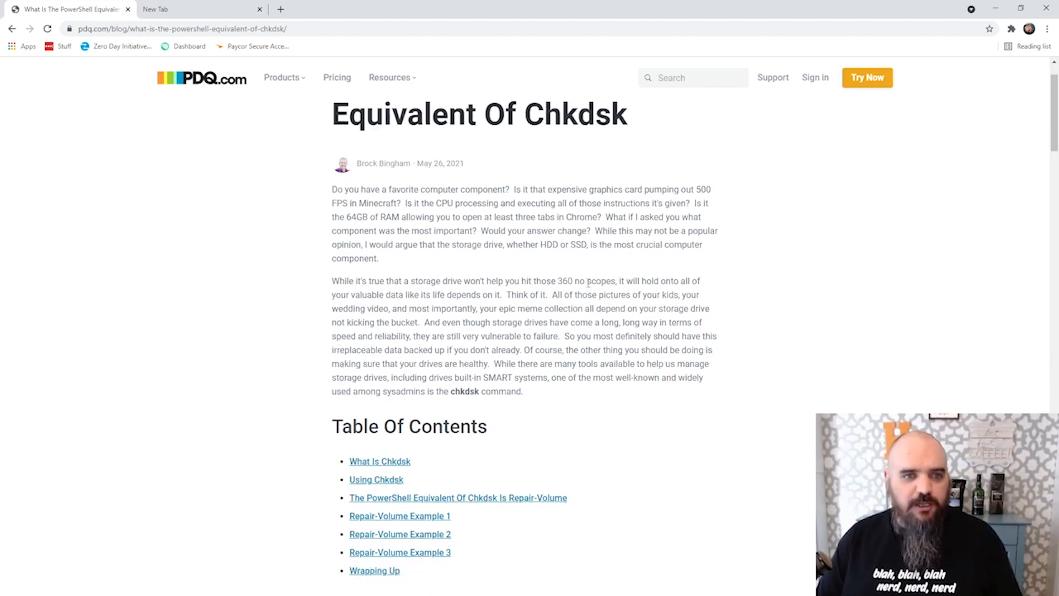
scroll("down", 3)
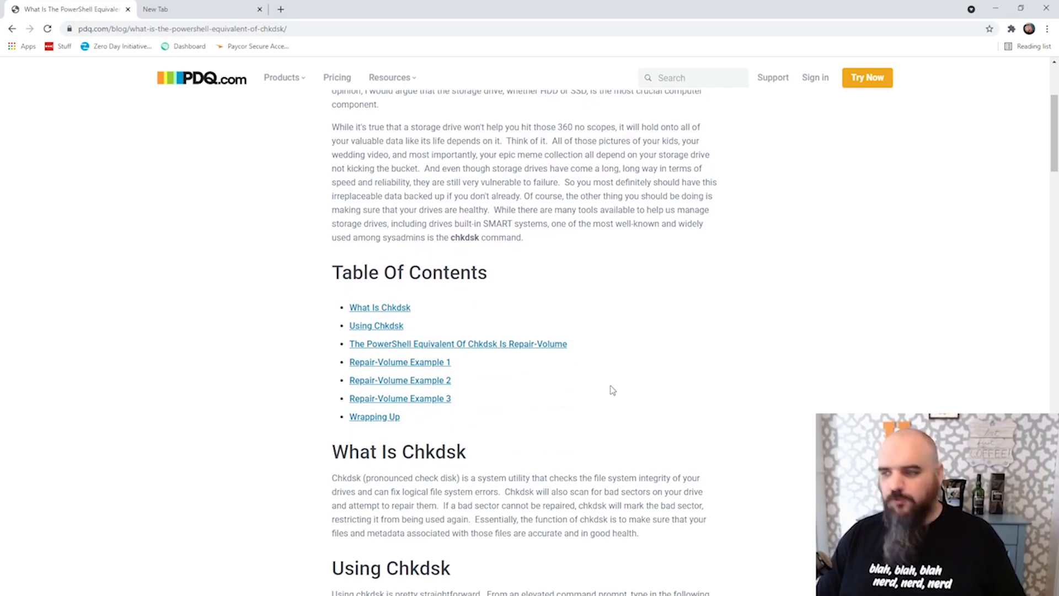
scroll("down", 3)
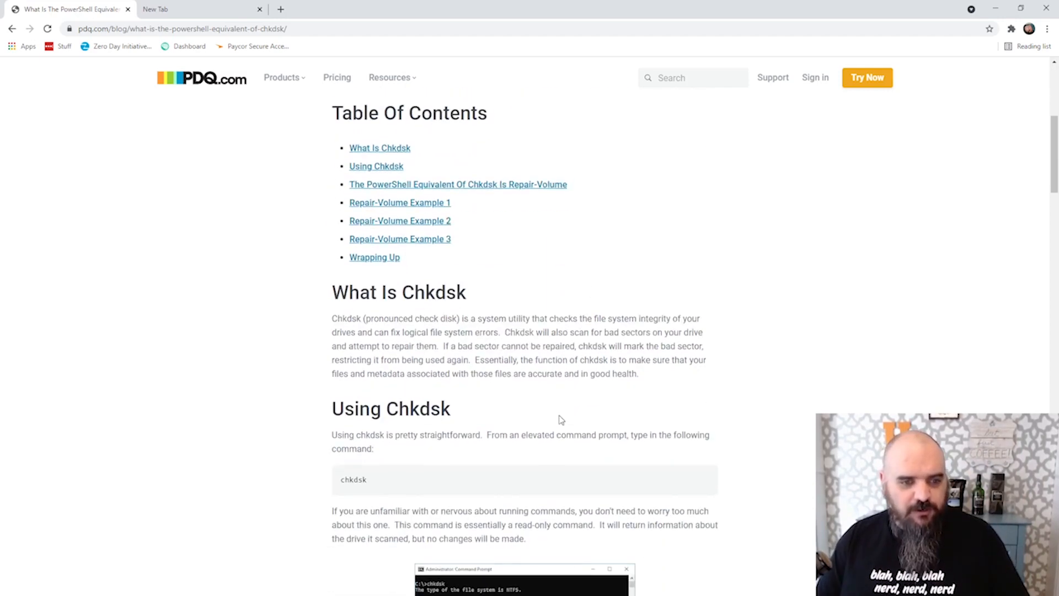
scroll("up", 3)
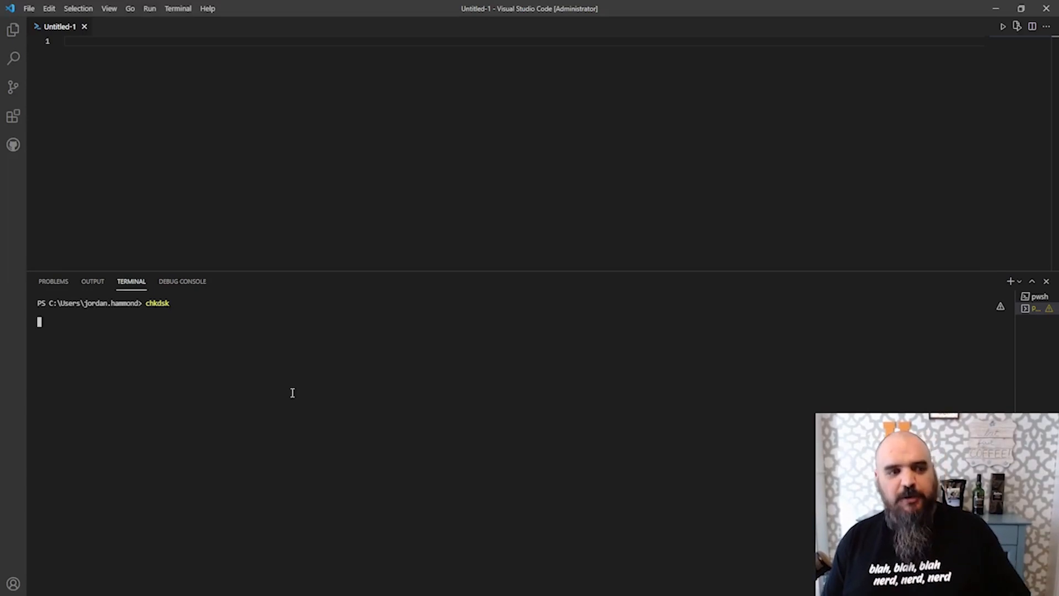
End the chkdsk run and return the terminal to an empty prompt.
key("Return")
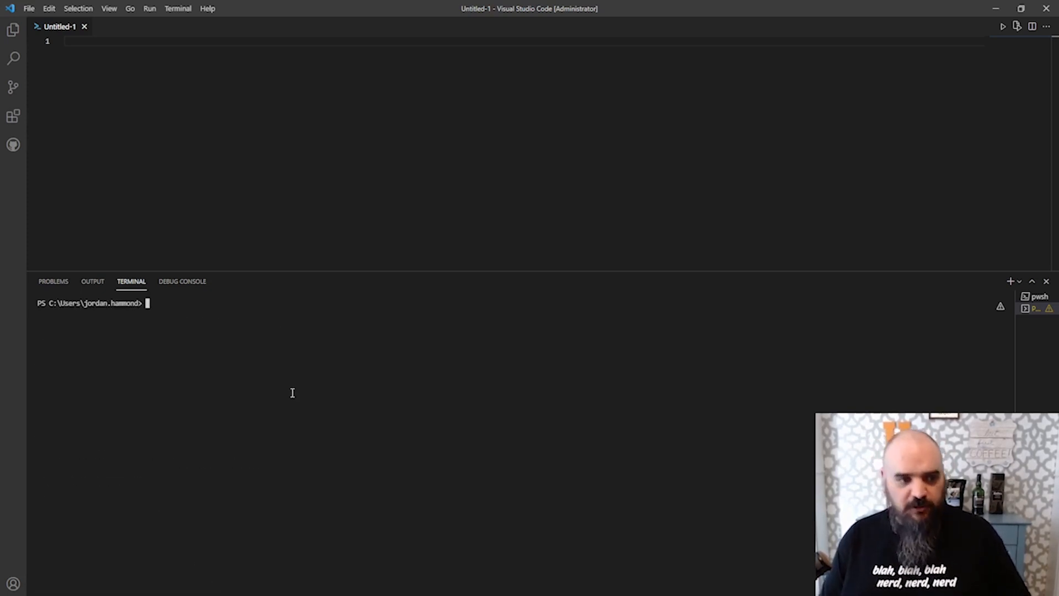
Run Repair-Volume -DriveLetter C -Scan and recall the command at the prompt.
type("Repair-vol")
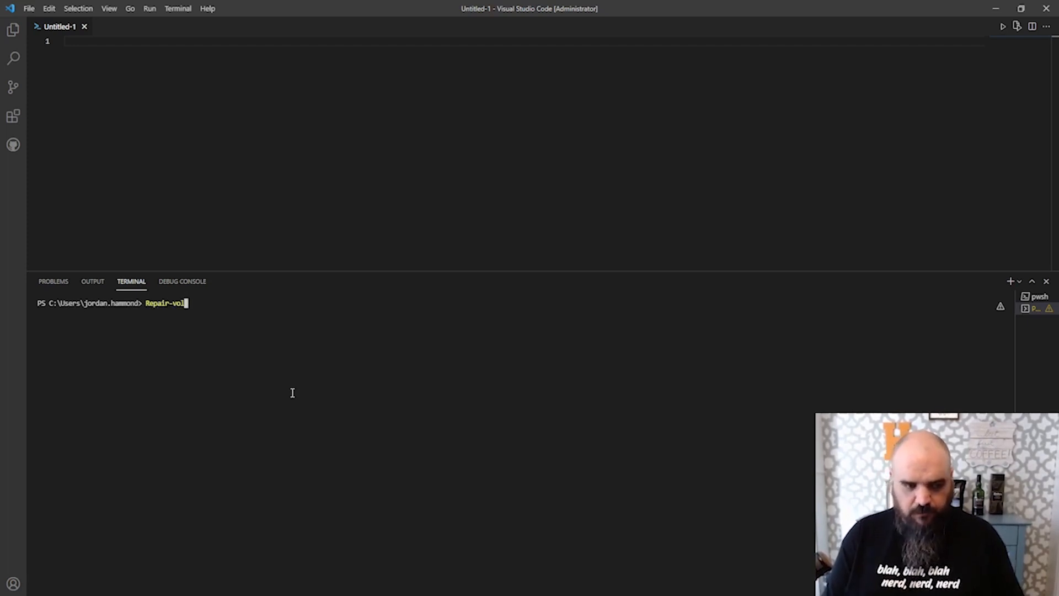
type("ume -dr")
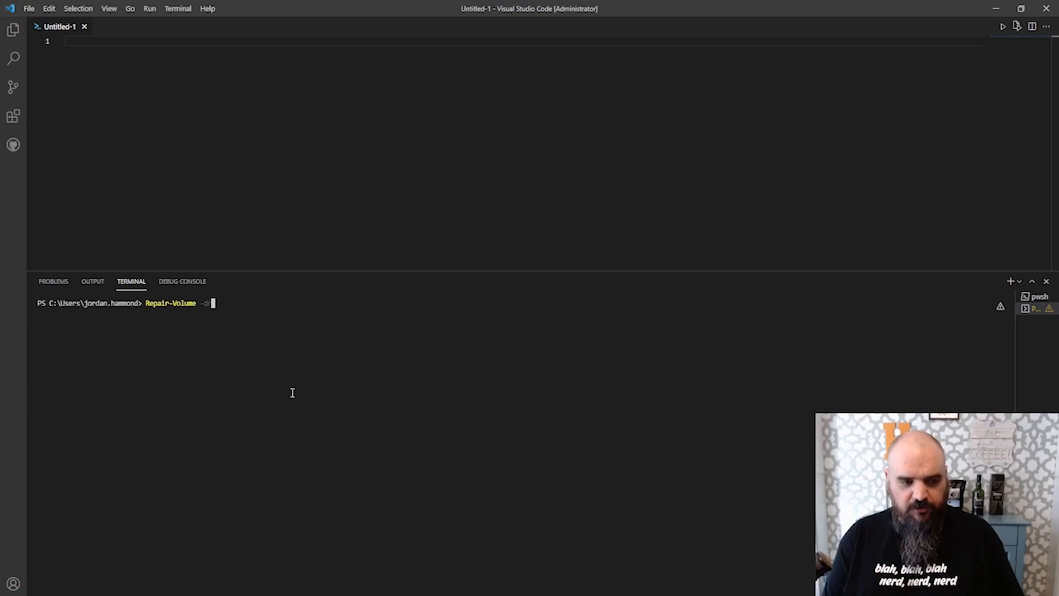
type("DriveLetter")
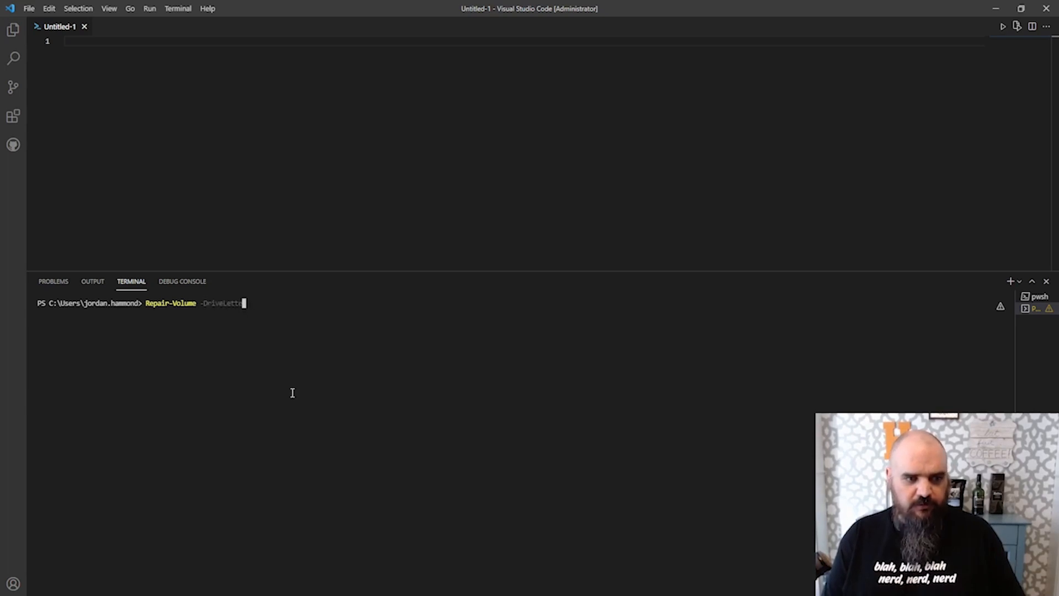
type("C")
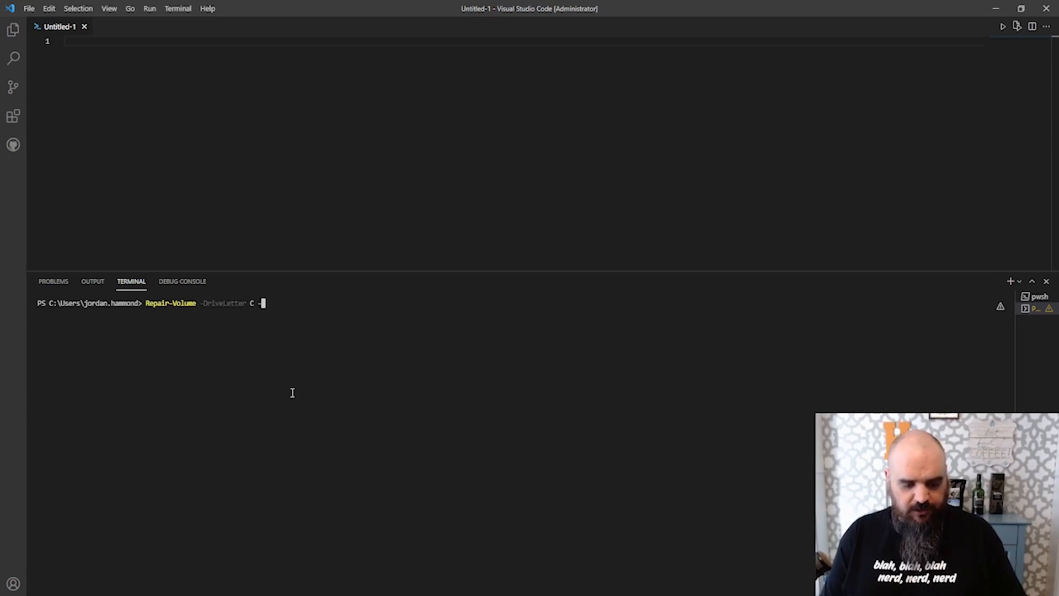
type("-Scan")
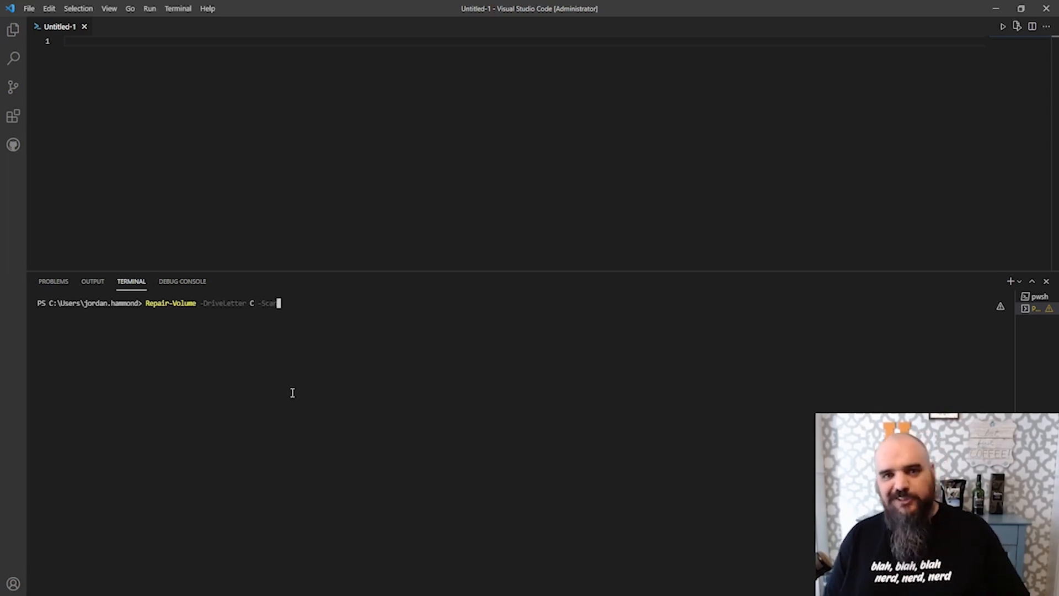
key("Return")
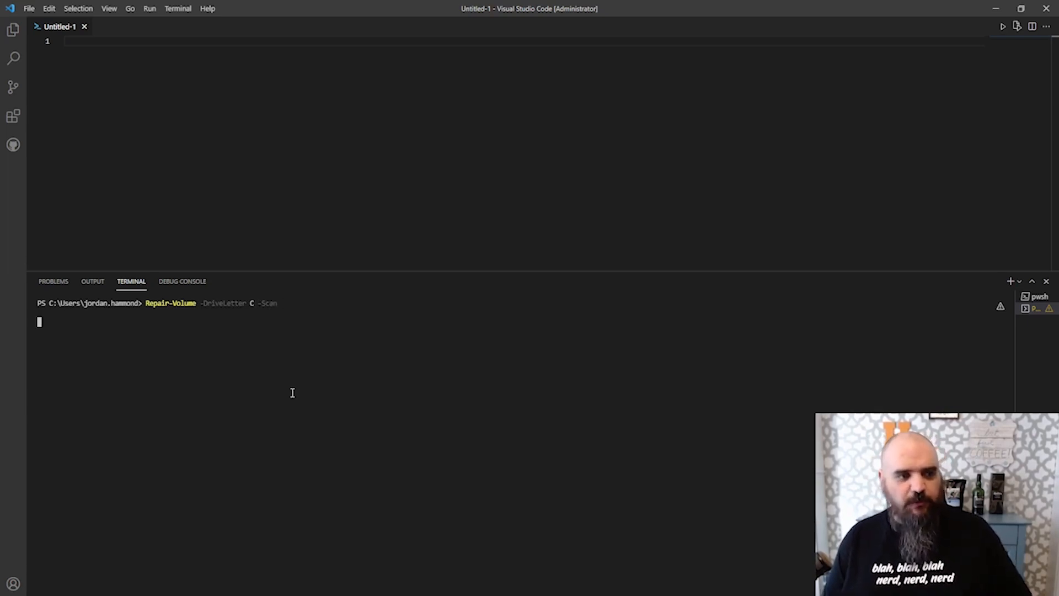
key("Return")
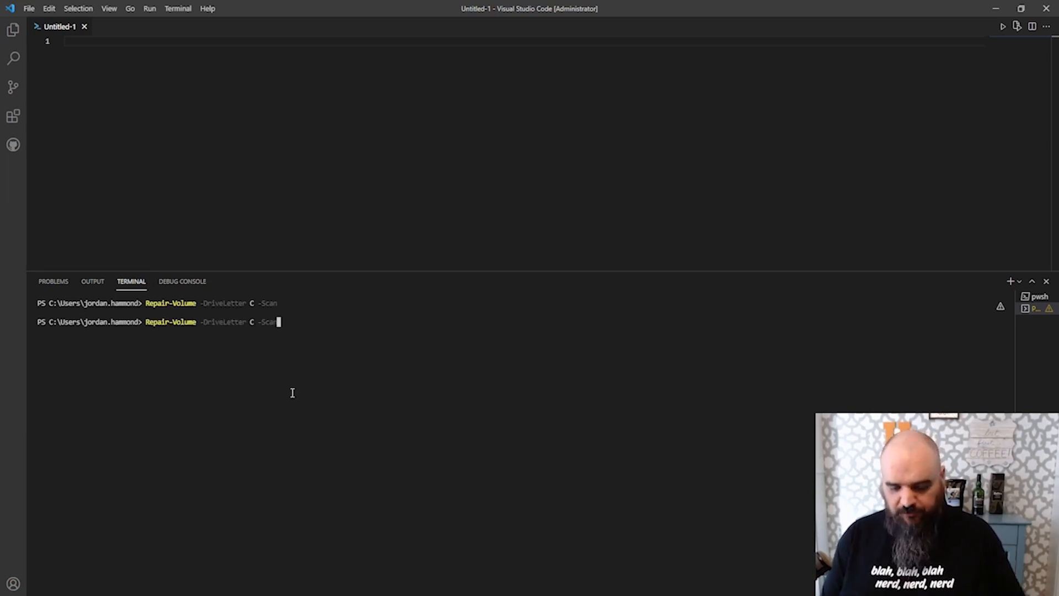
Rerun the drive C scan with -Verbose to show disk space and allocation details.
type("-verbo")
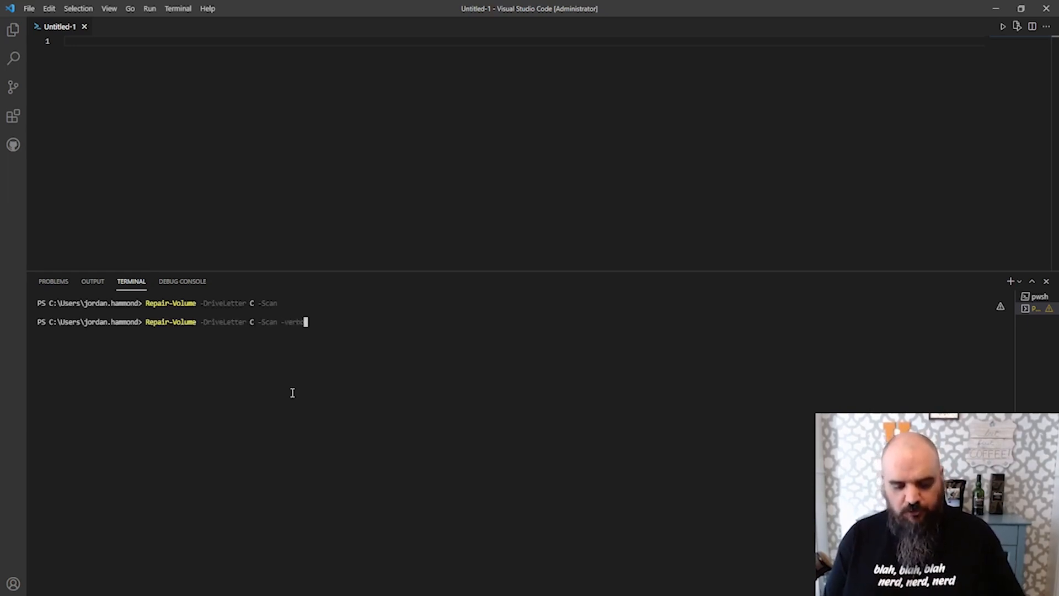
key("Return")
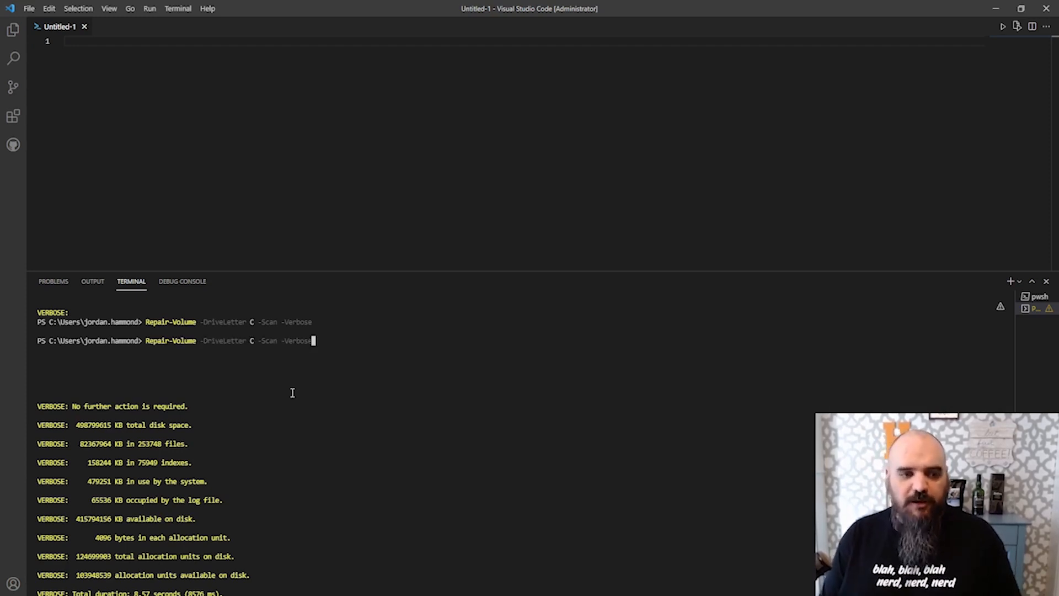
Replace -Verbose with -CimSession targeting the remote computer Thor.
key("Backspace")
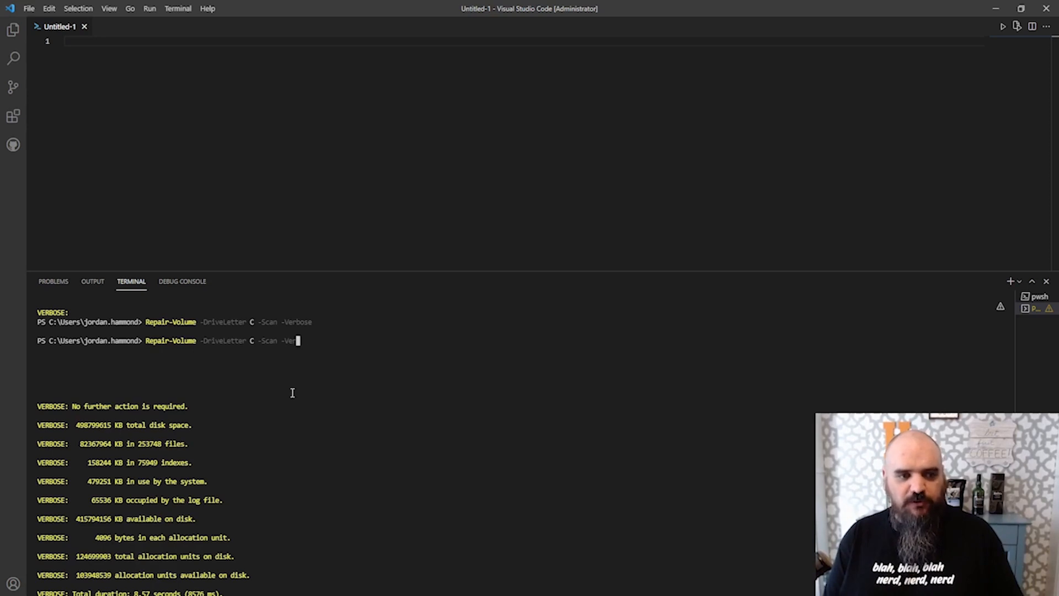
key("Backspace")
type("Cim")
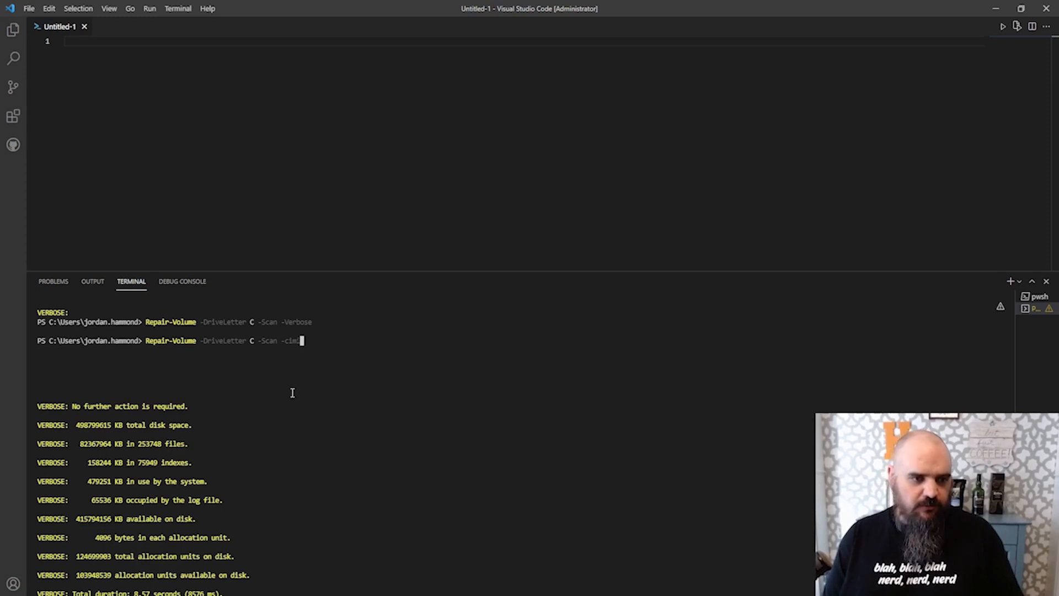
key("Backspace")
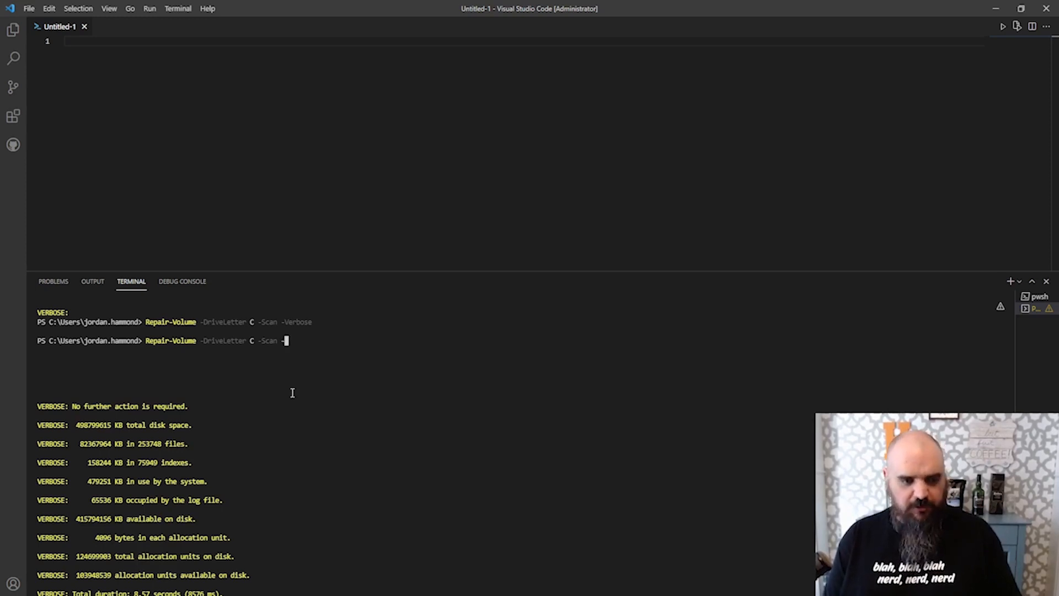
type("CimSession")
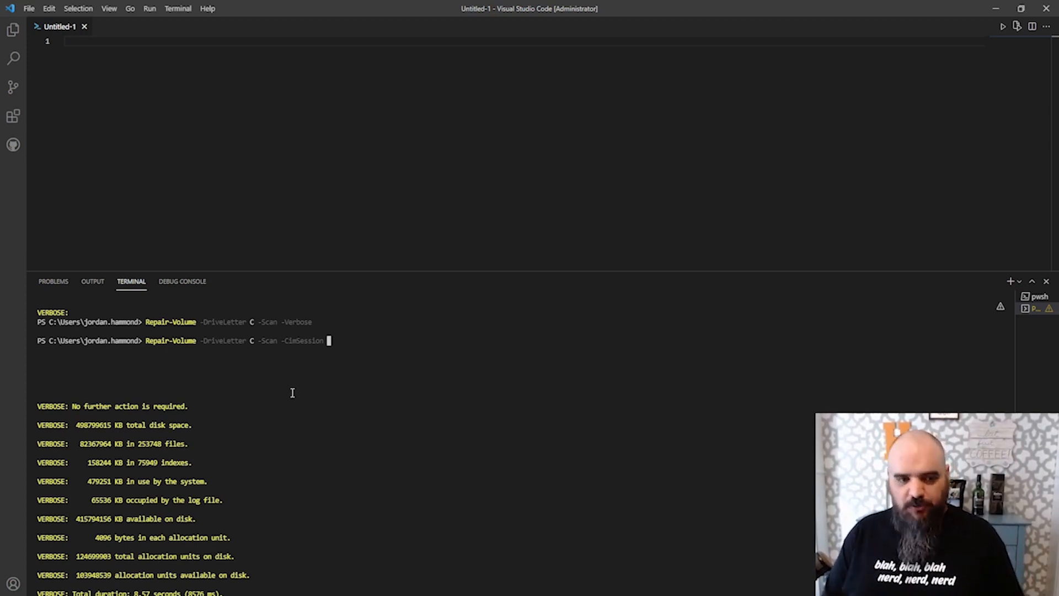
type("Thor")
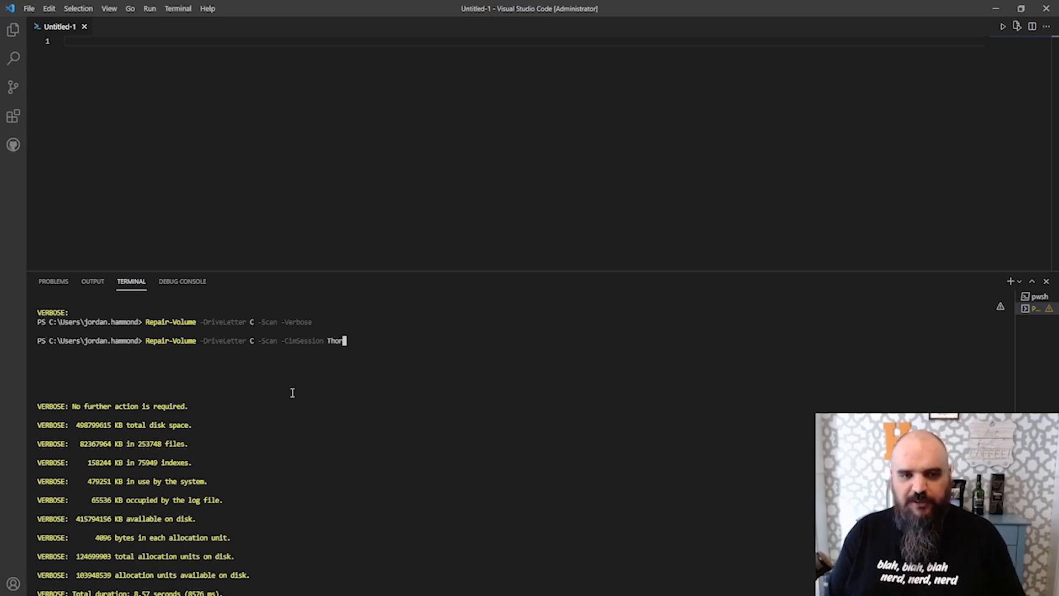